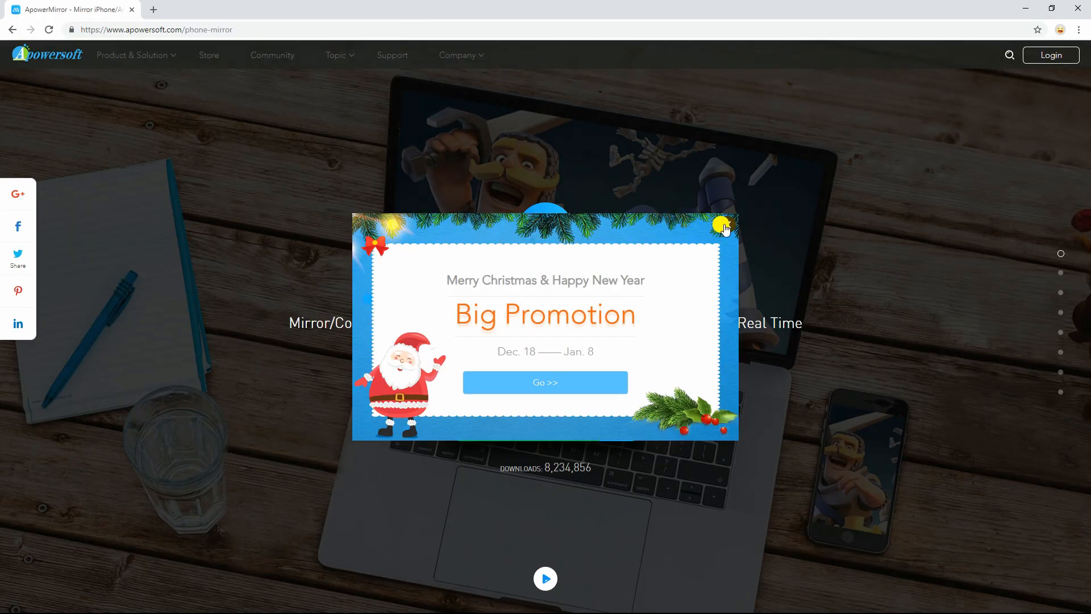
Dismiss the holiday promotion popup on the ApowerMirror site
click(724, 223)
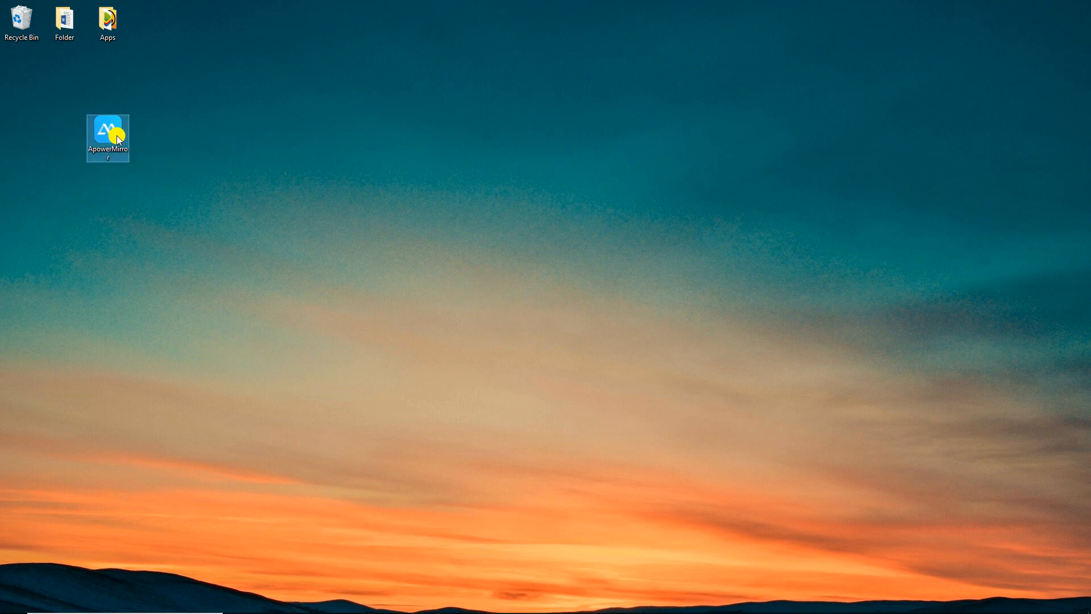
Launch ApowerMirror, connect the phone to Apowersoft[ApowerTech 05] over WiFi and add the PowerPoint remote control tool
double_click(107, 132)
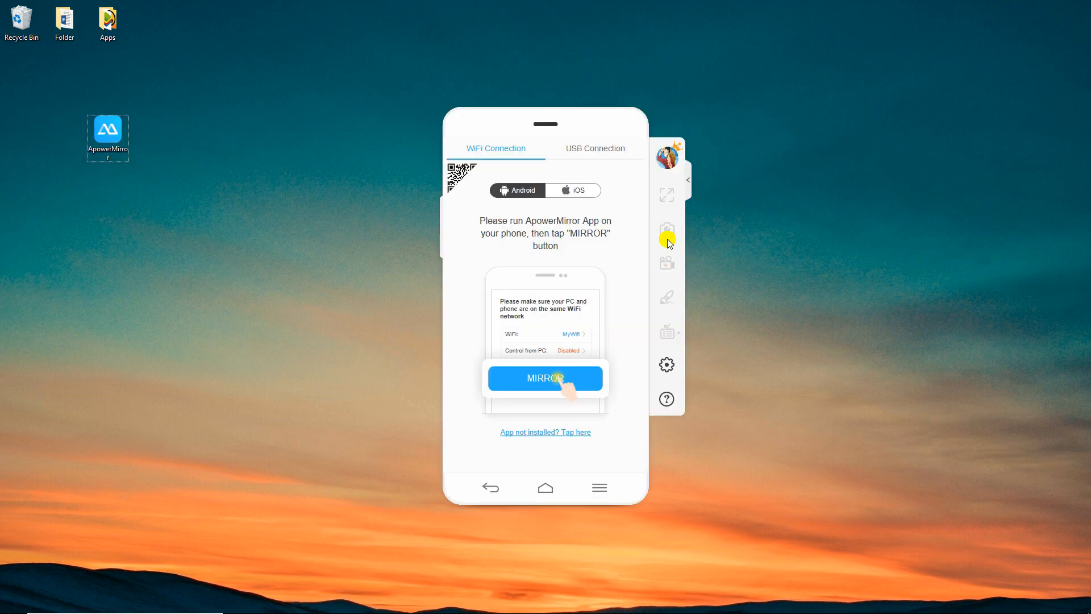
click(545, 378)
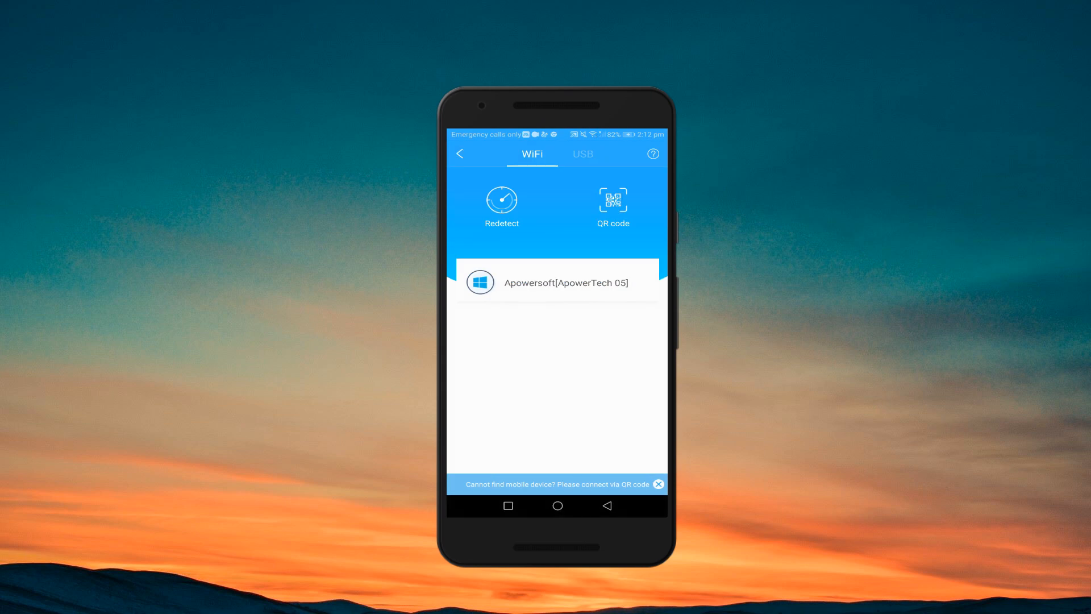
click(565, 282)
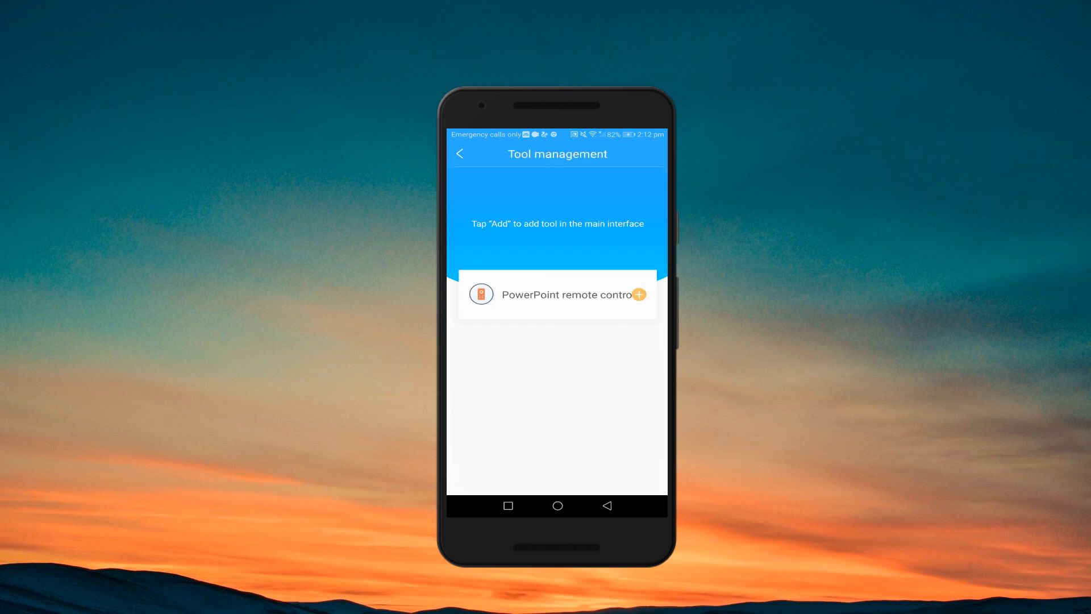
click(638, 294)
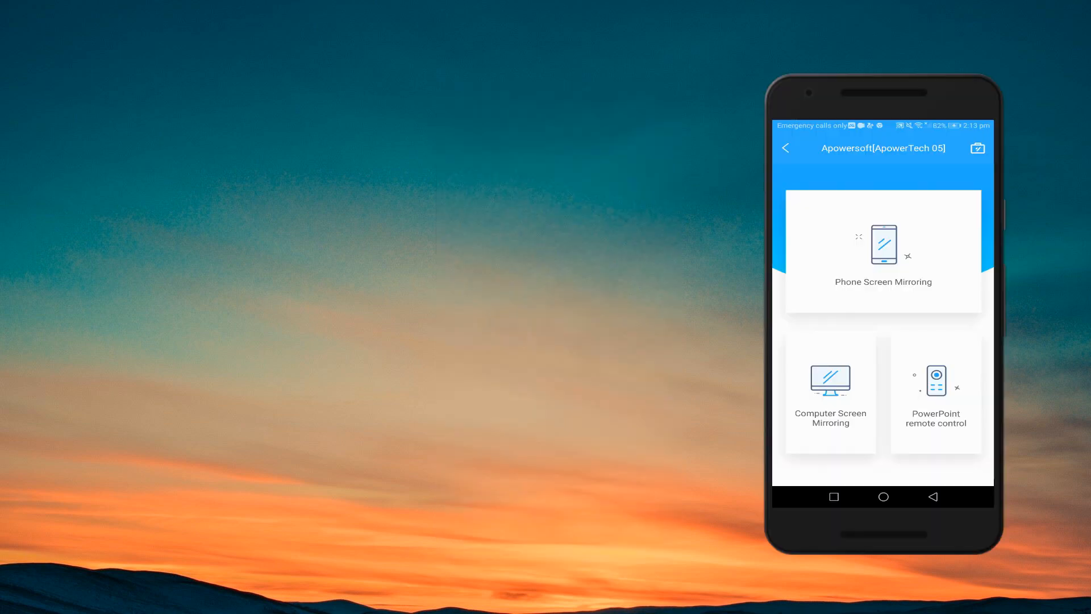
Start the PowerPoint remote control from its tile on the phone
click(935, 392)
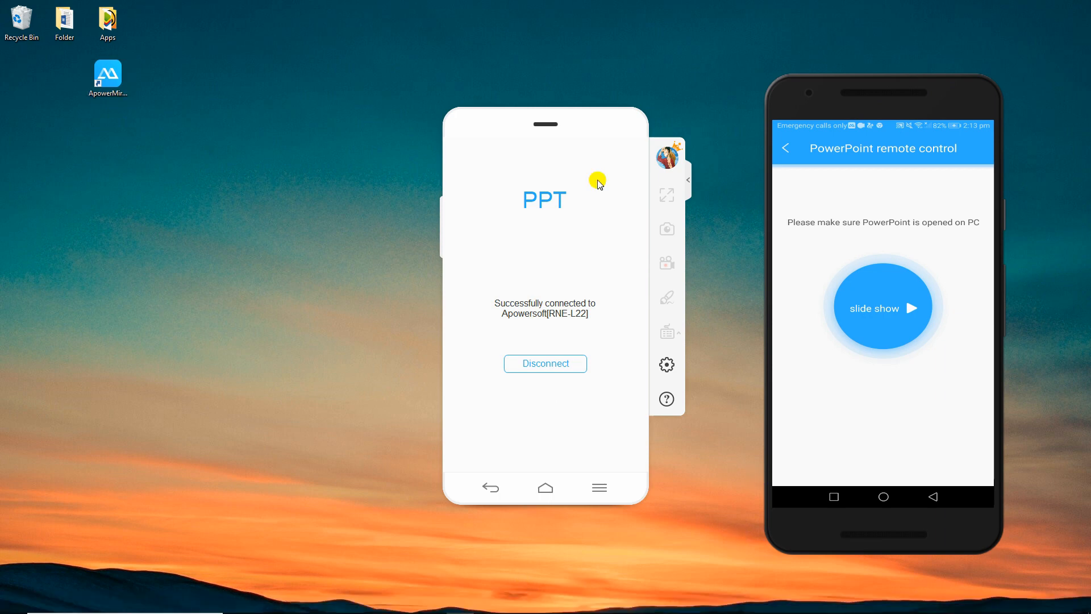
mouse_move(538, 516)
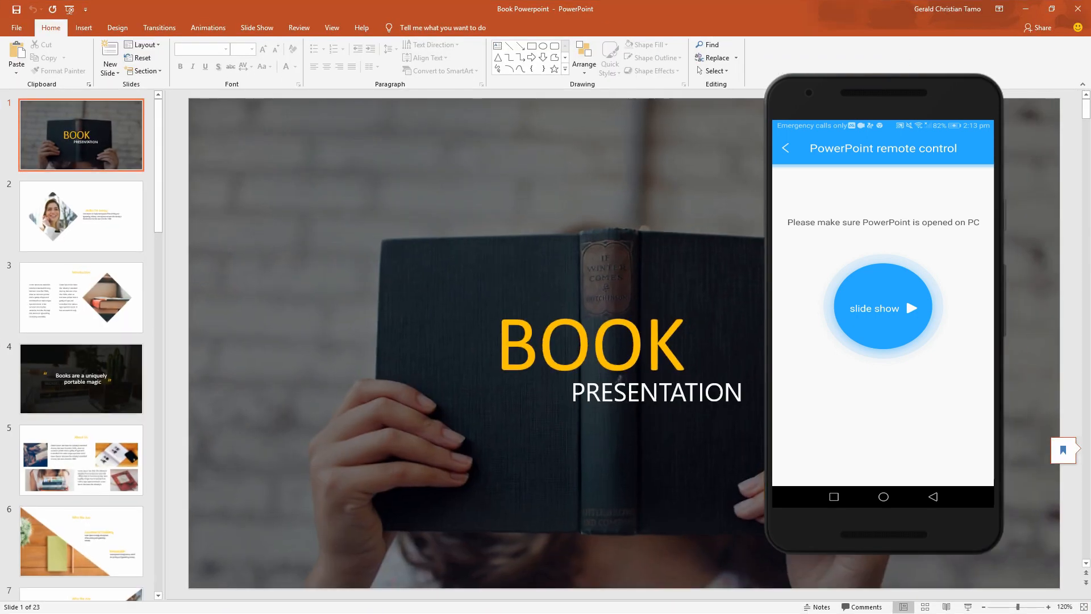
mouse_move(1018, 354)
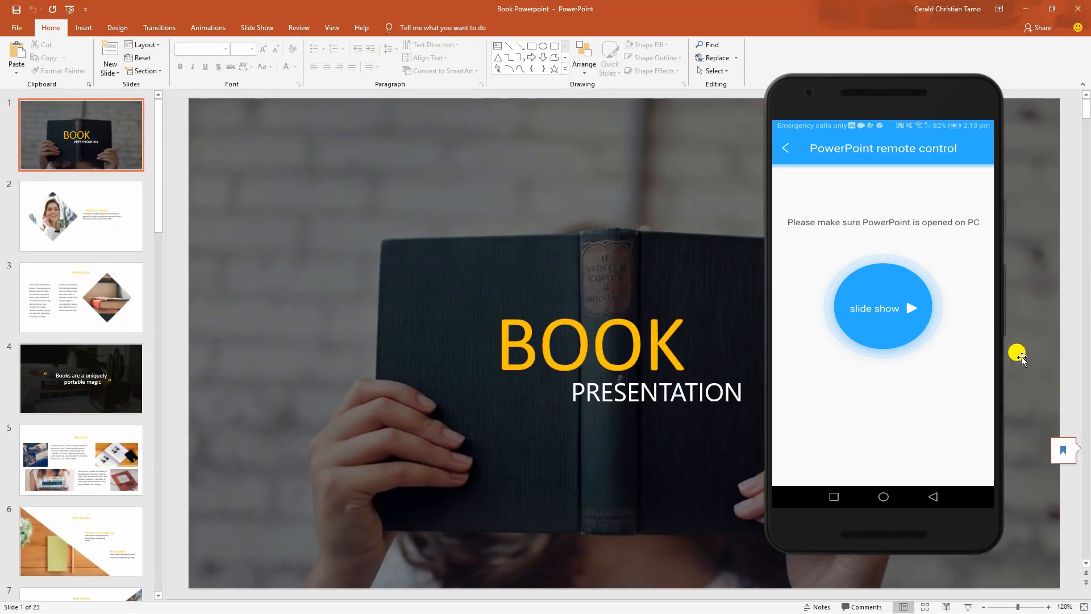
Run the Book slide show from the phone and advance through the slides
click(882, 308)
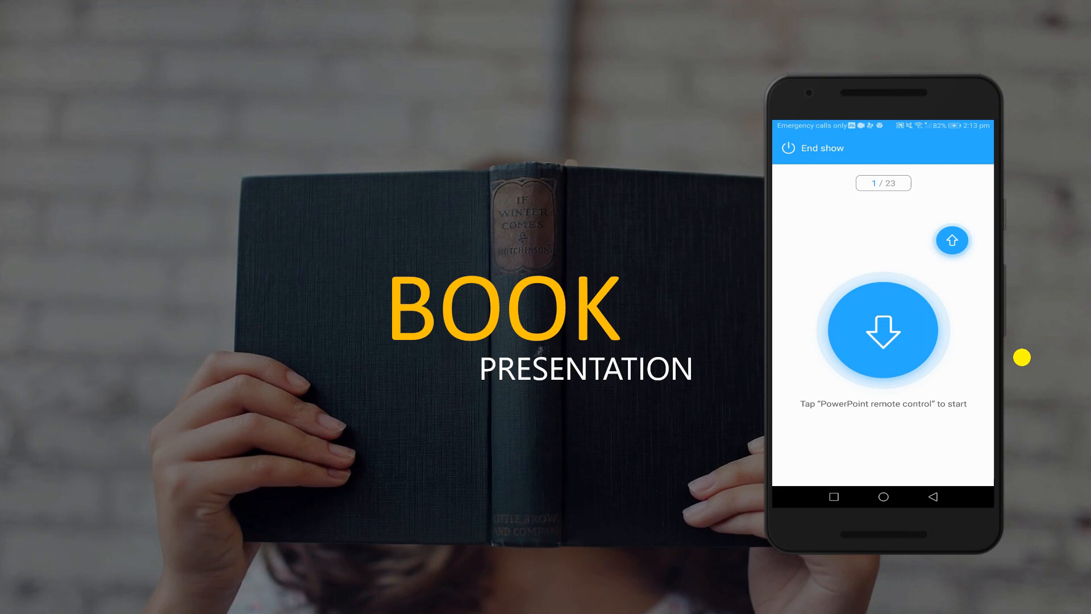
click(883, 330)
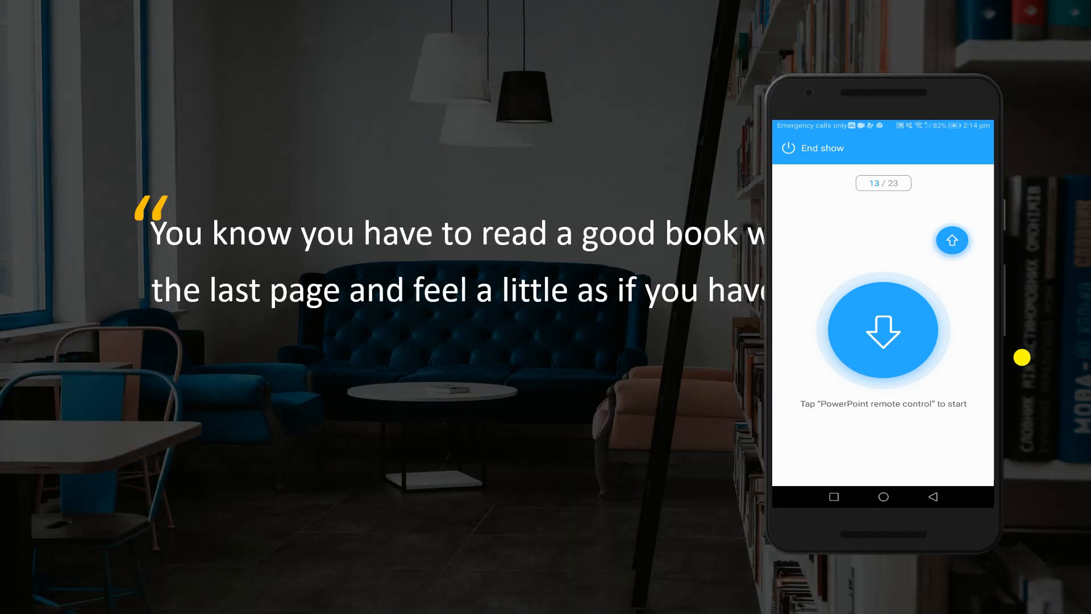
click(810, 148)
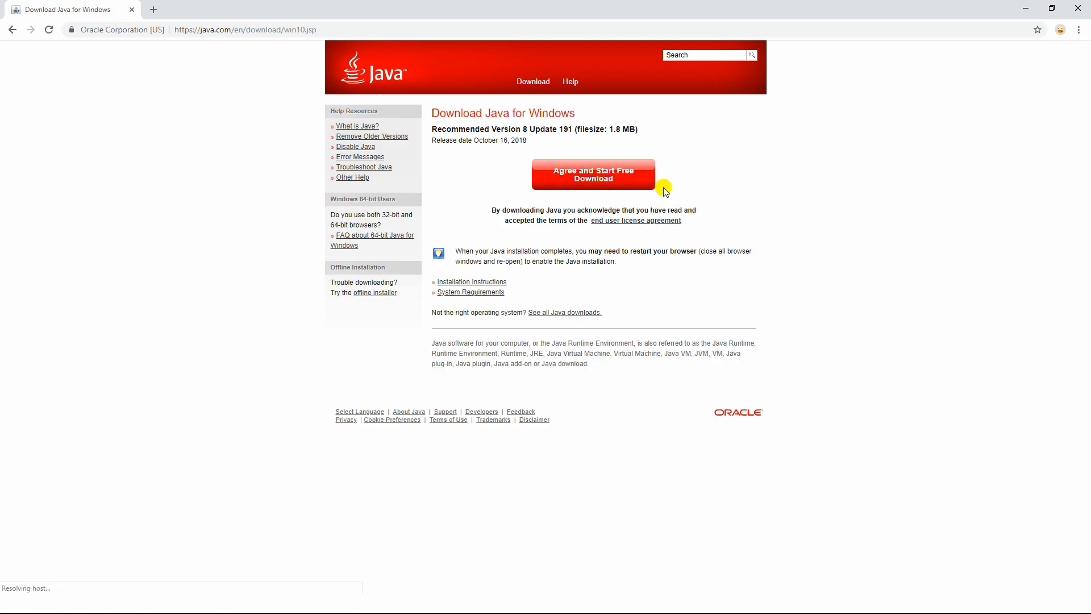
Download Java for Windows from java.com and start its installer
click(594, 174)
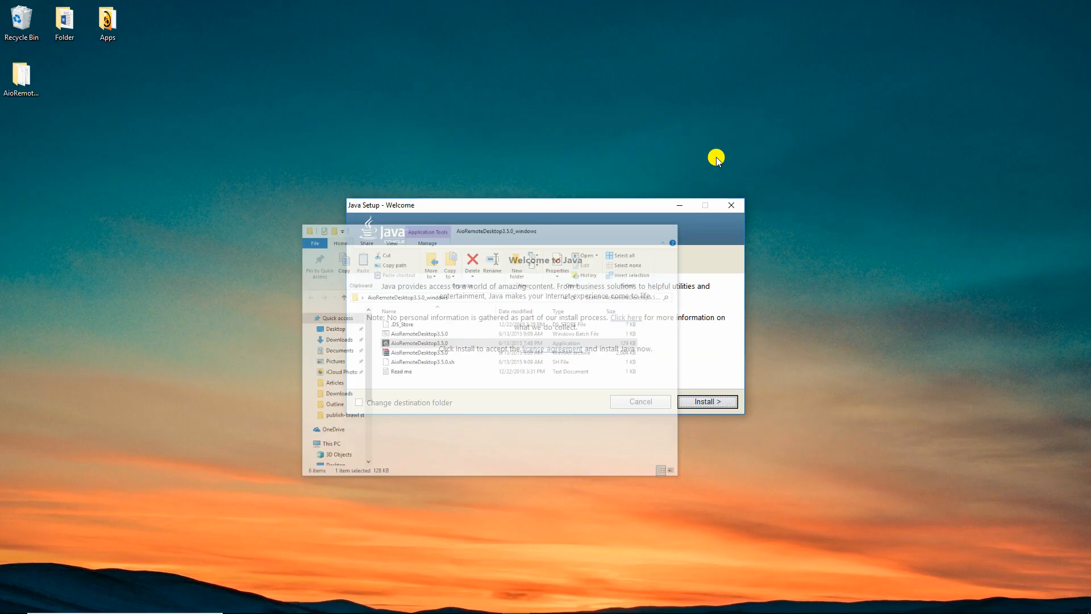
click(705, 401)
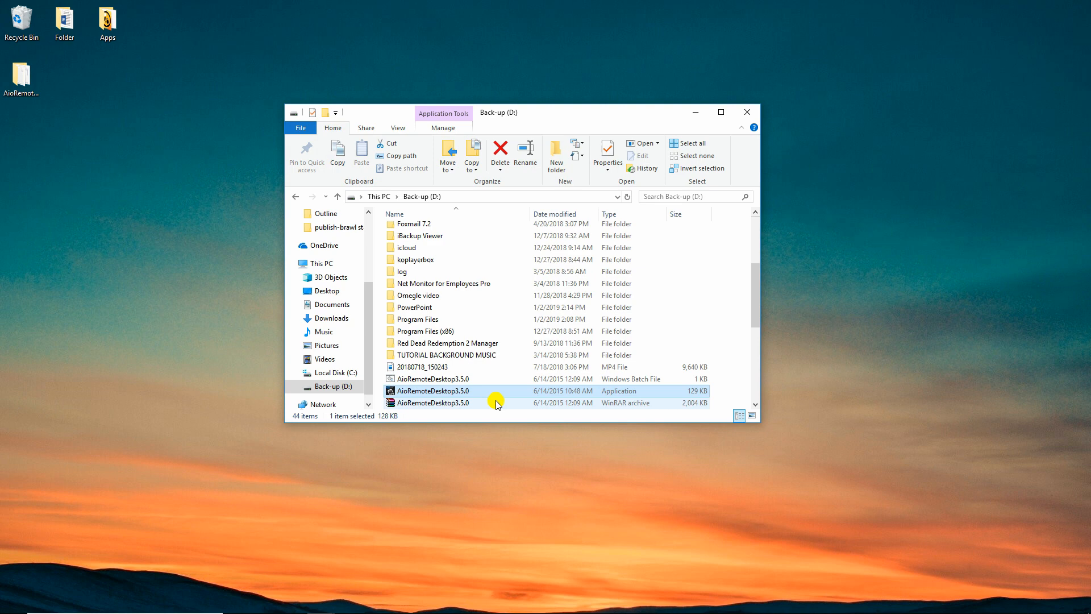
Launch AioRemoteDesktop3.5.0 and view the server's connection settings
double_click(430, 390)
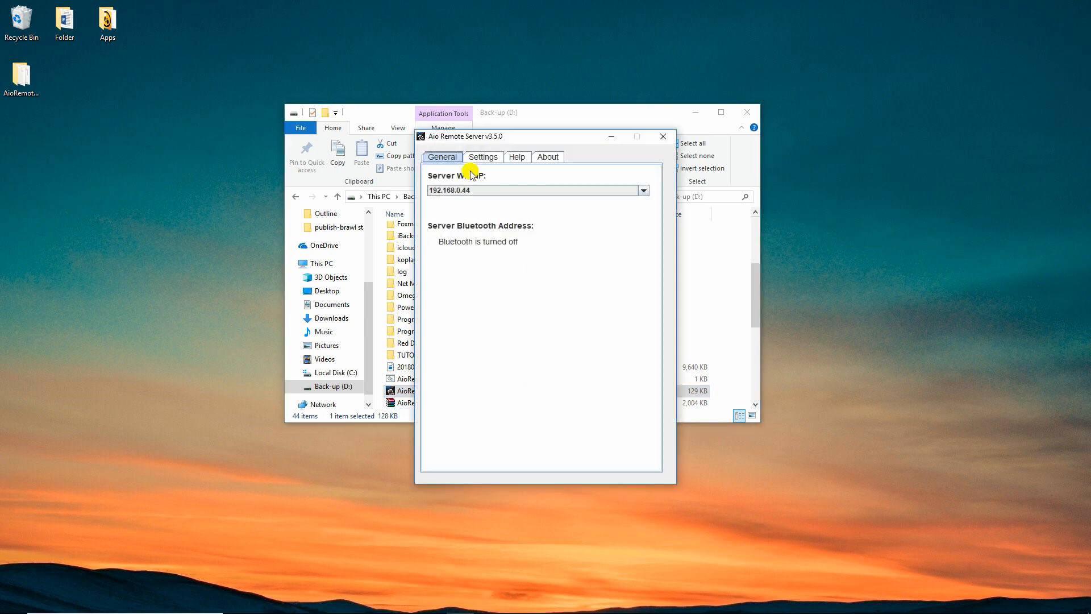
click(482, 157)
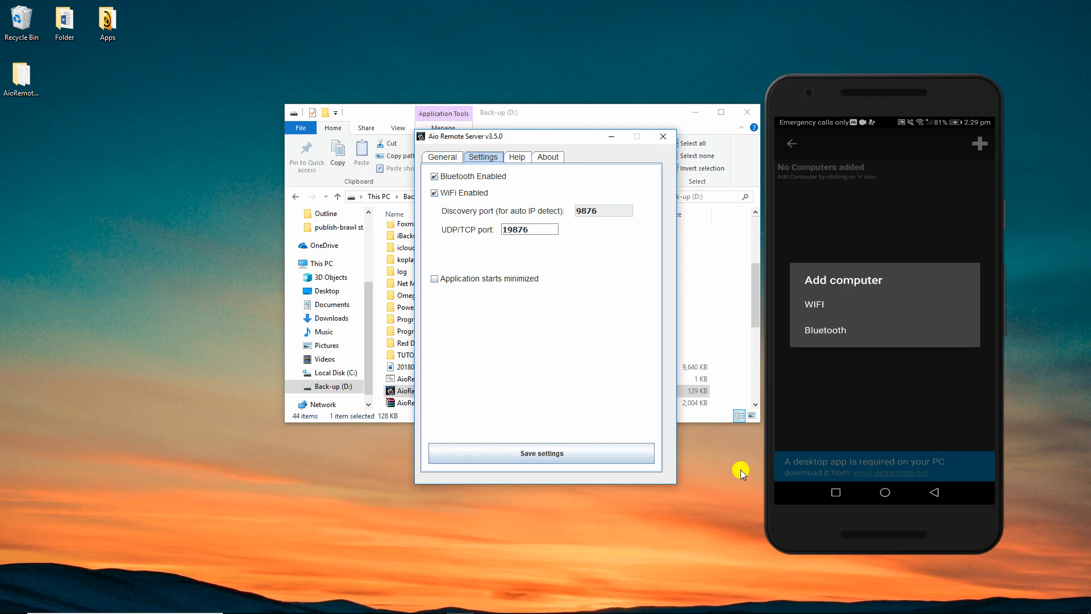
Add the PC at 192.168.0.44 over WiFi as a Windows computer and save & connect
click(813, 305)
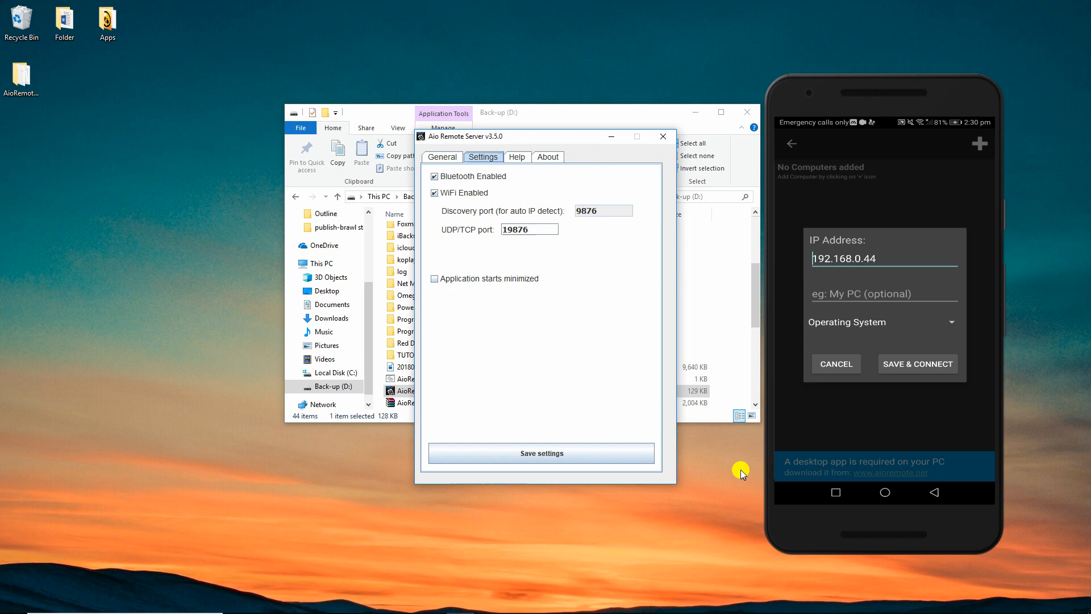
click(882, 322)
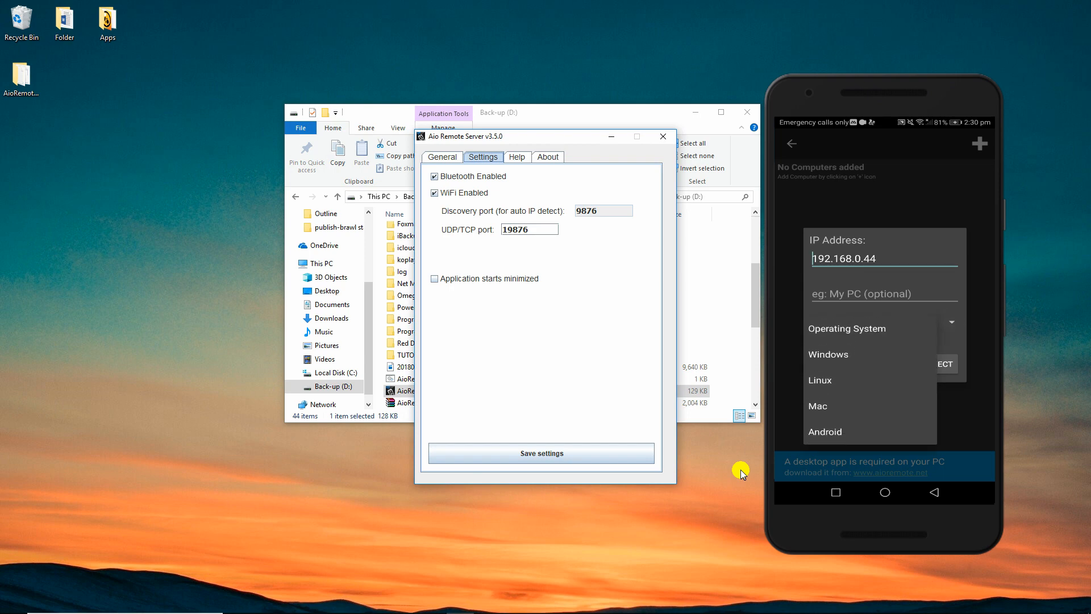
click(829, 353)
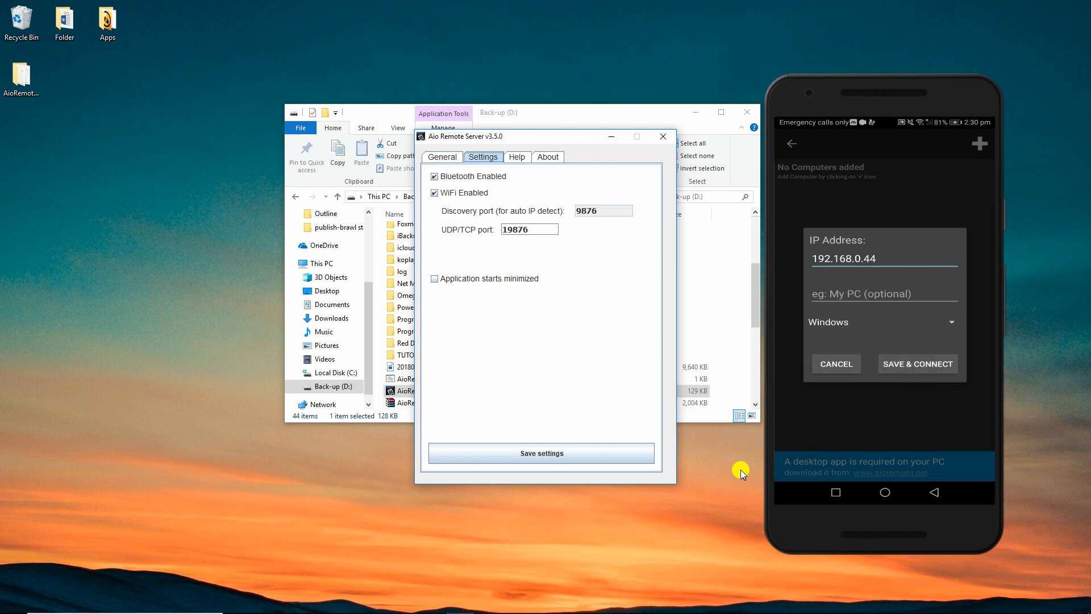
click(917, 364)
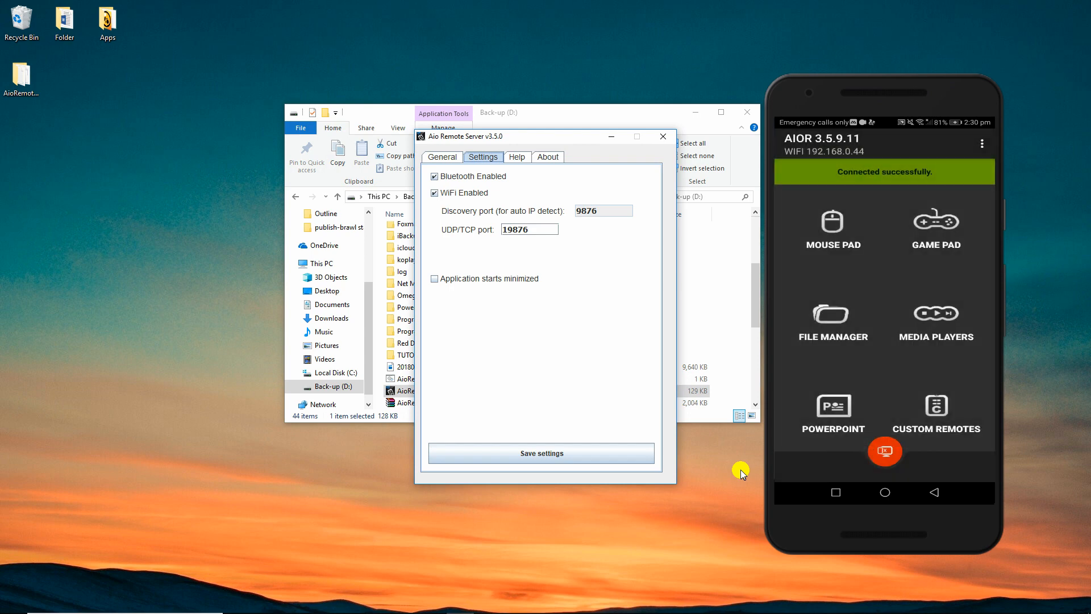
Open the POWERPOINT remote on the AIO Remote home screen
click(832, 405)
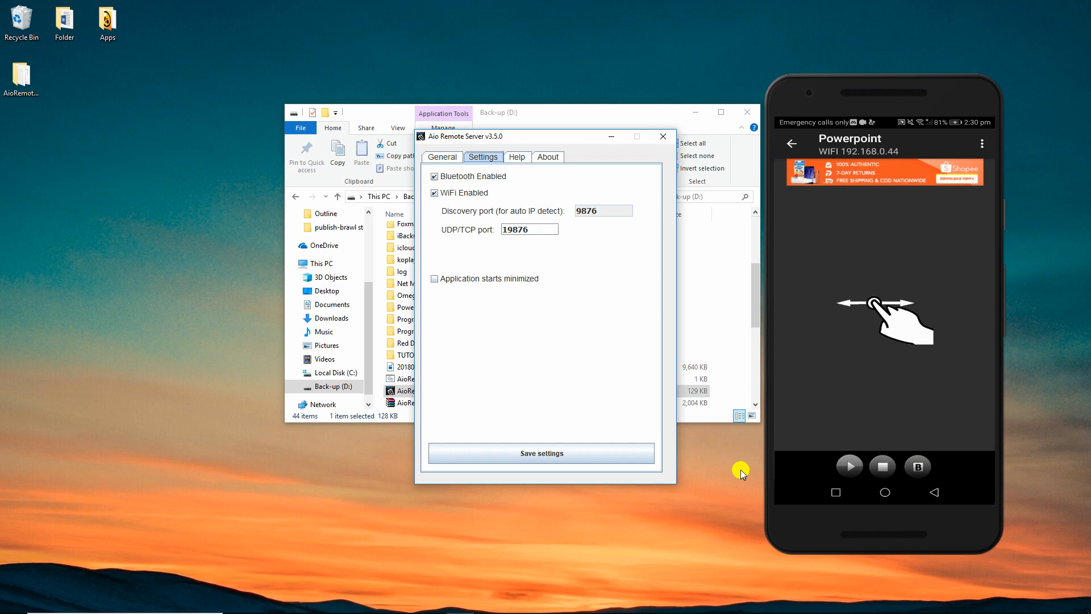
click(442, 157)
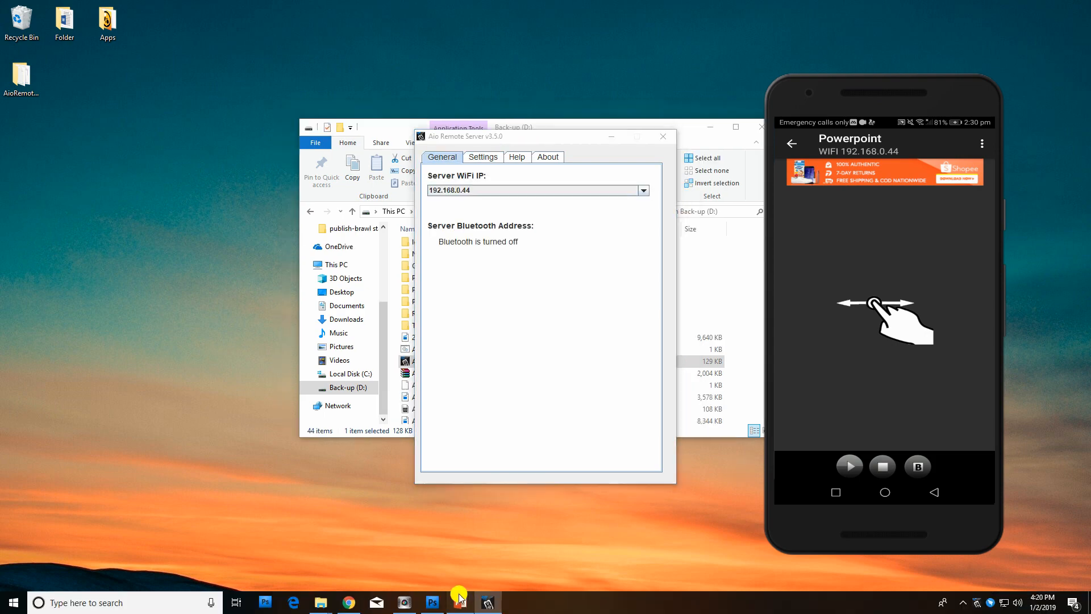